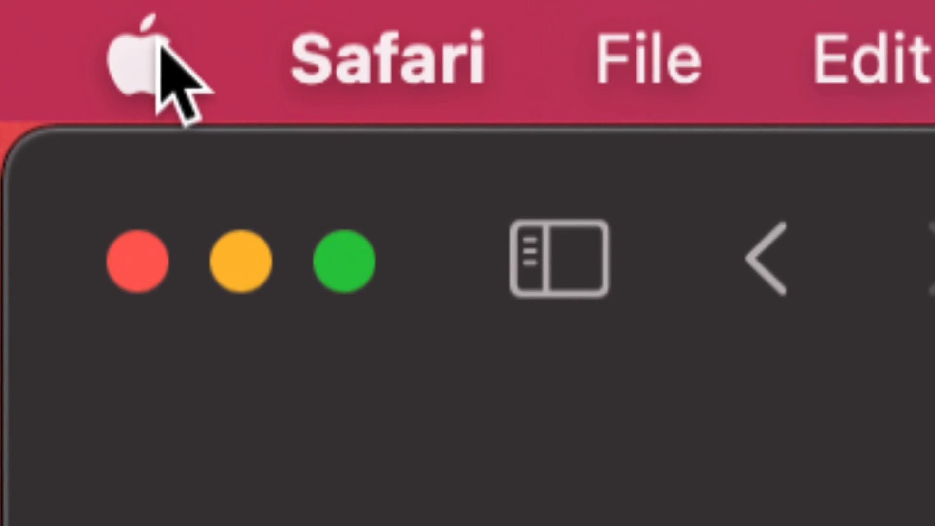
# Reveal the Apple menu showing one system update and six App Store updates pending.
pyautogui.click(141, 57)
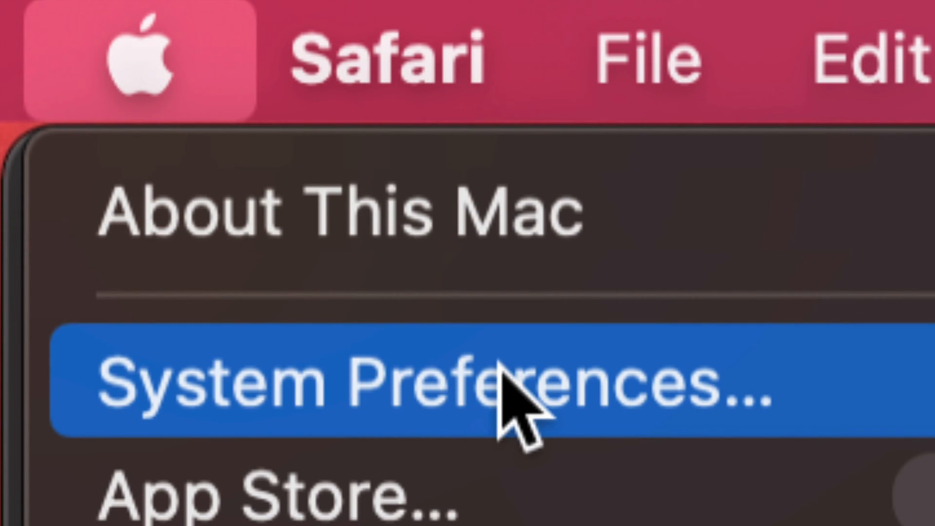
pyautogui.moveTo(787, 489)
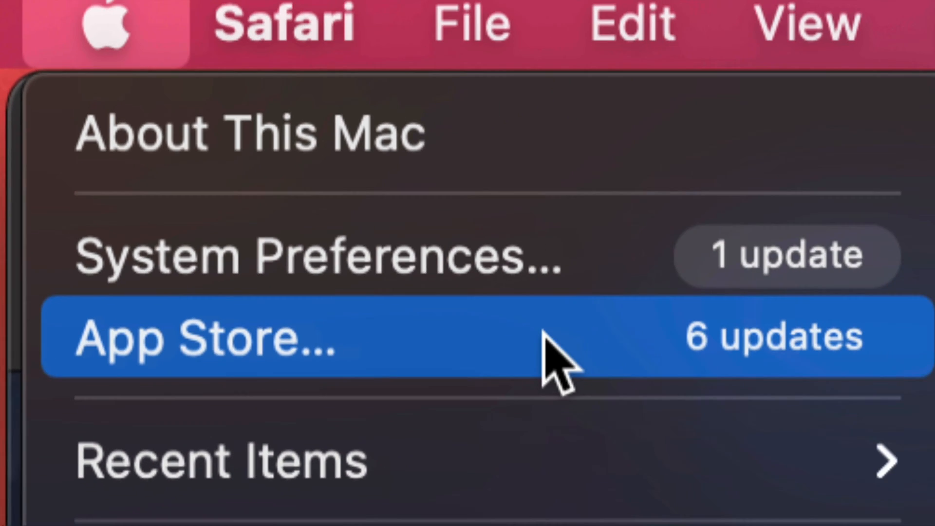
pyautogui.moveTo(337, 387)
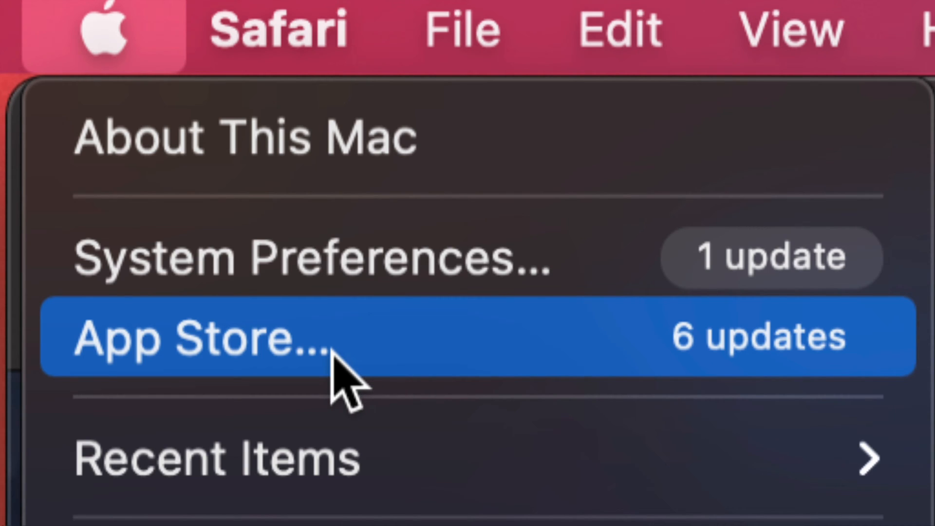
pyautogui.moveTo(233, 382)
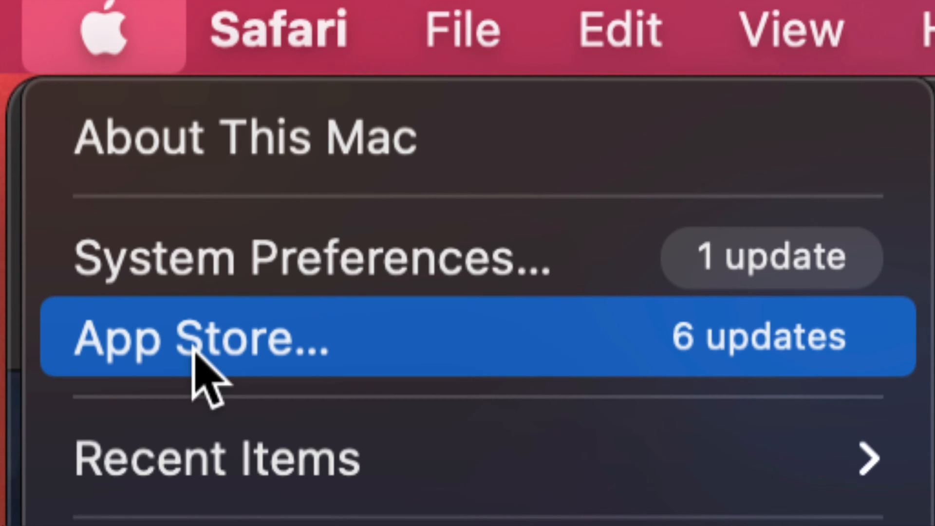
pyautogui.moveTo(292, 281)
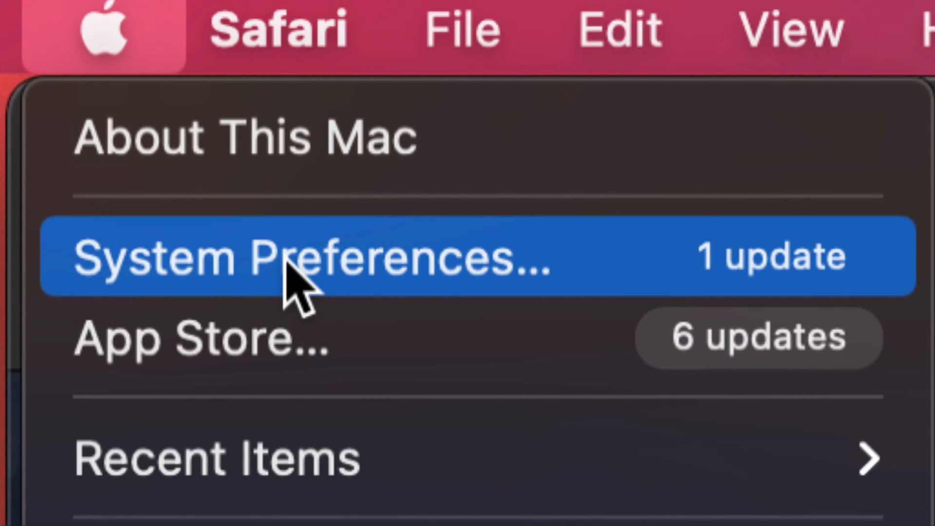
pyautogui.moveTo(427, 292)
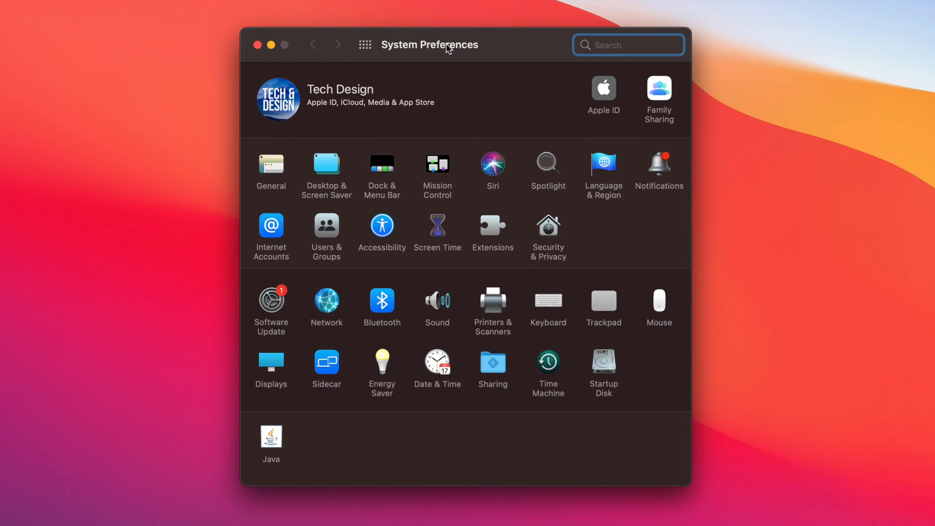
pyautogui.moveTo(359, 264)
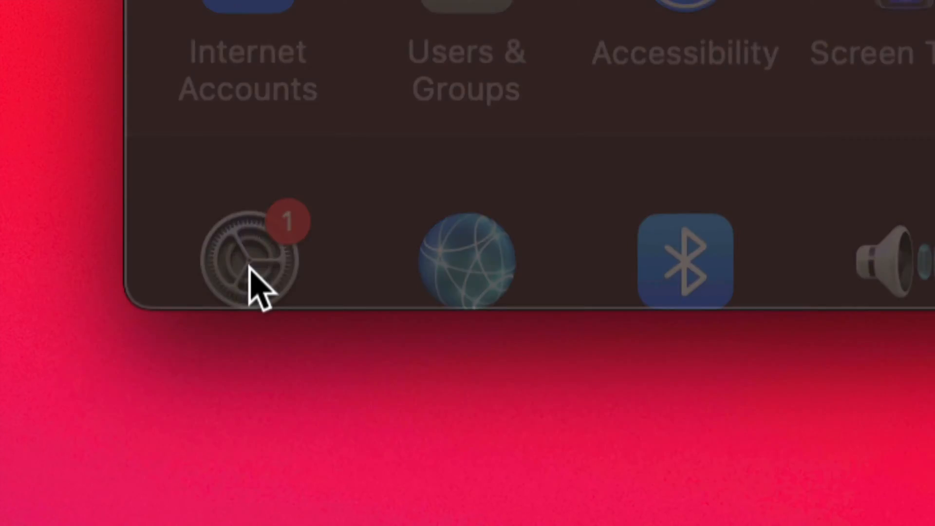
# Show the Software Update pane listing macOS Big Sur 11.4 as available.
pyautogui.click(250, 256)
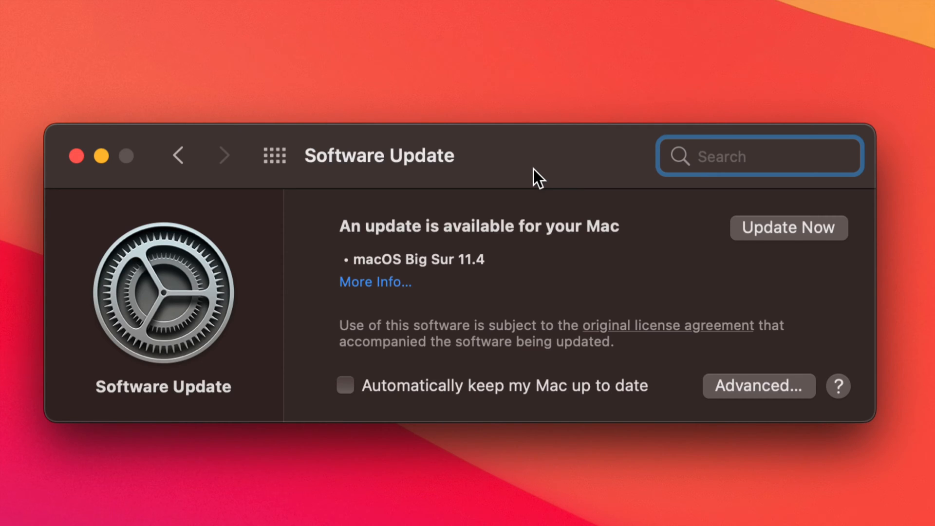
pyautogui.moveTo(438, 273)
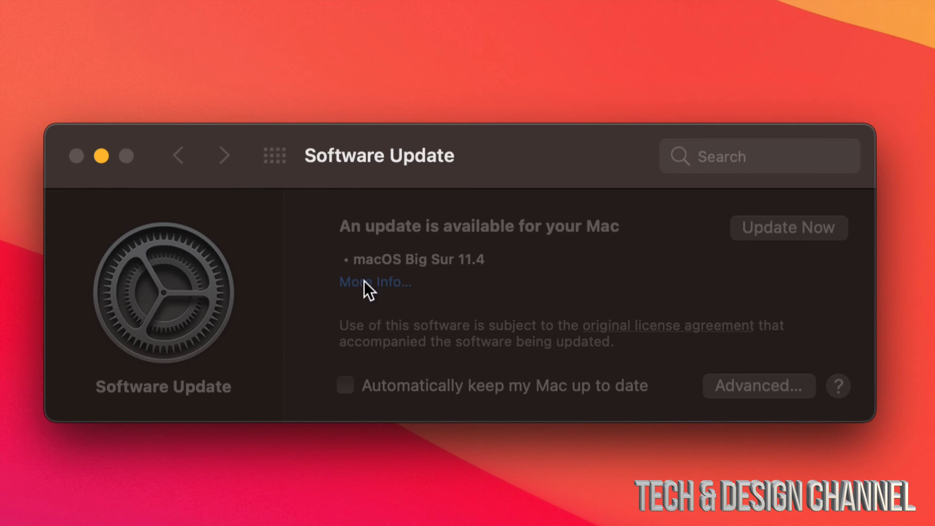
pyautogui.click(374, 281)
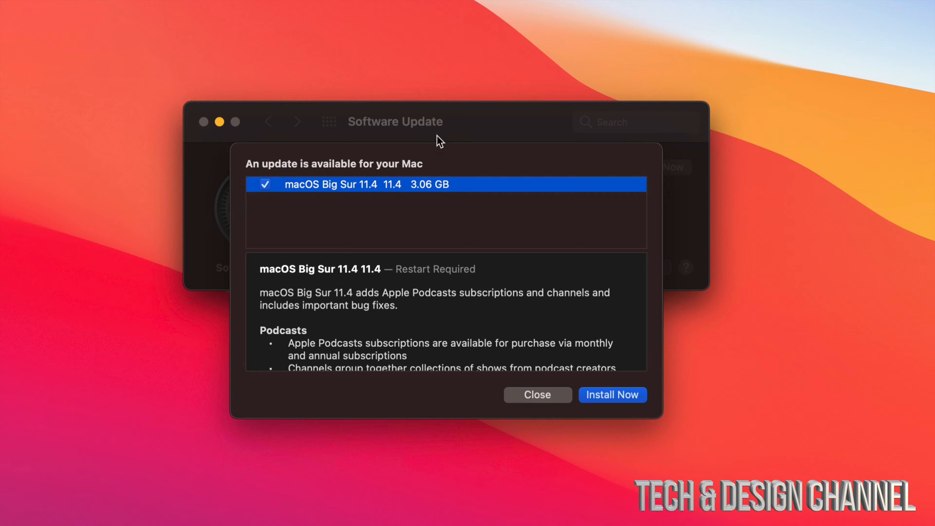
pyautogui.scroll(-3)
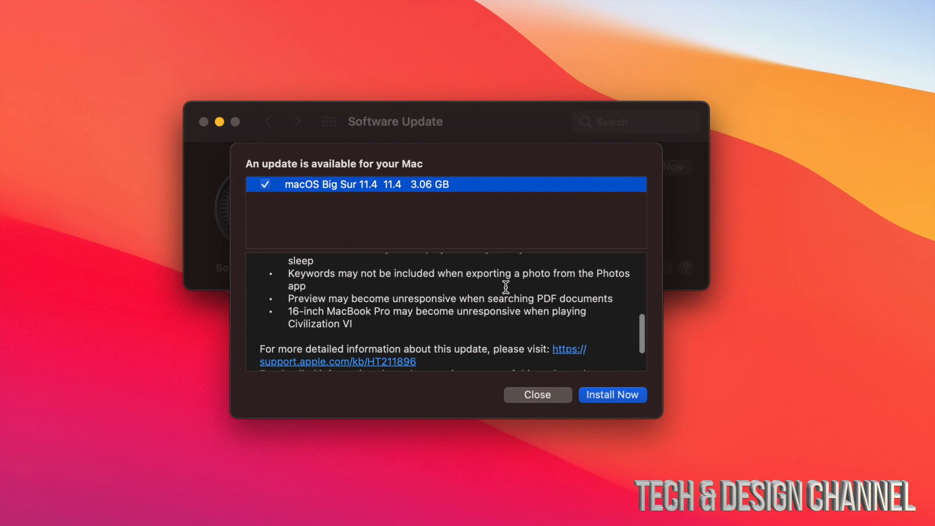
pyautogui.scroll(3)
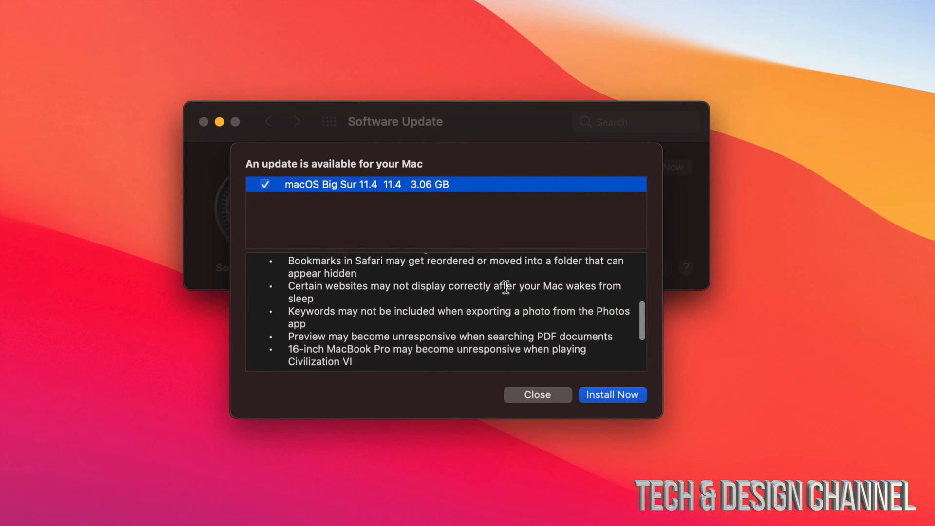
pyautogui.scroll(3)
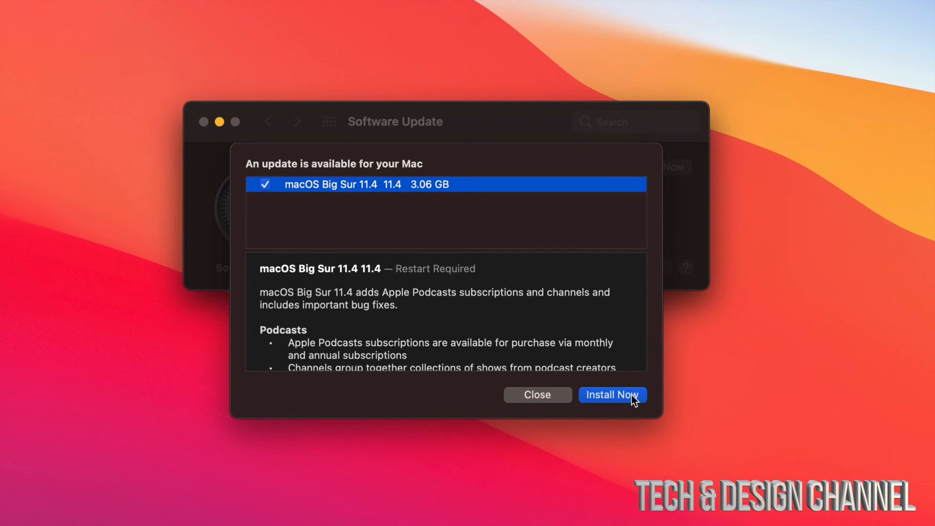
pyautogui.moveTo(629, 403)
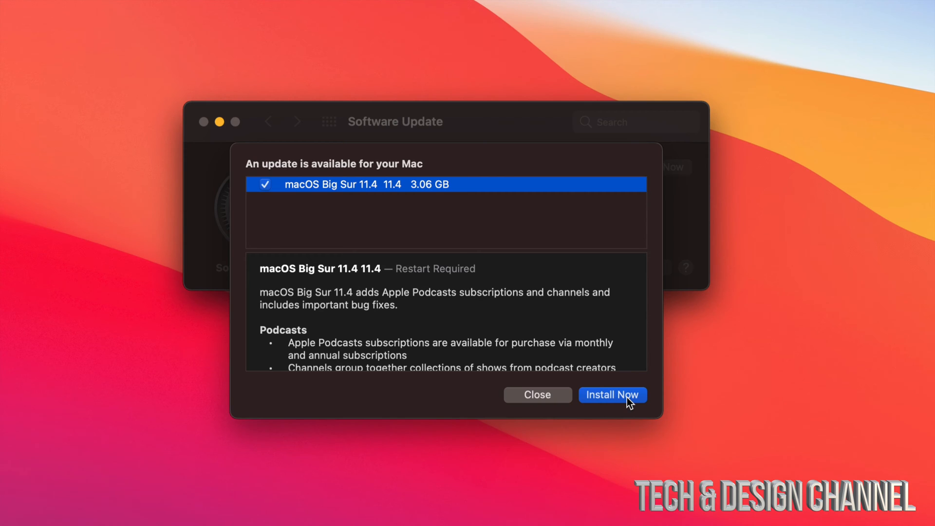
pyautogui.click(612, 395)
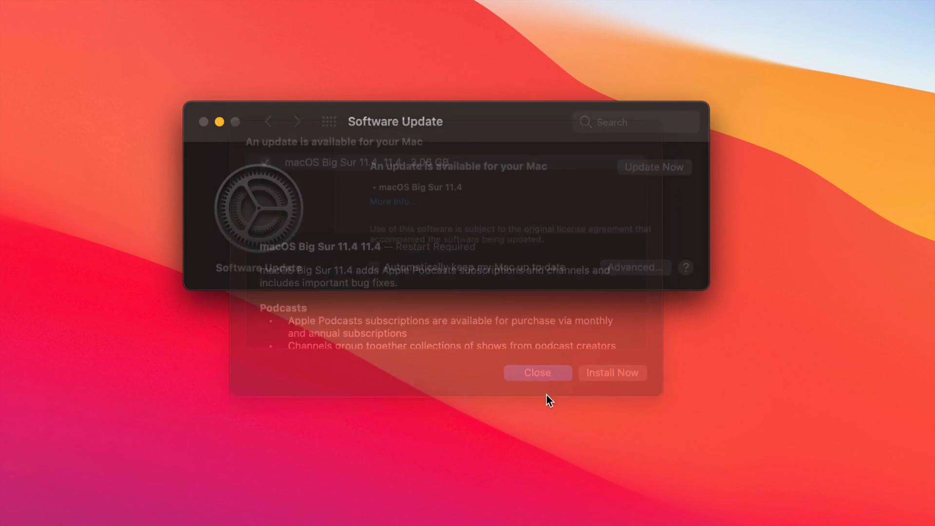
pyautogui.click(536, 372)
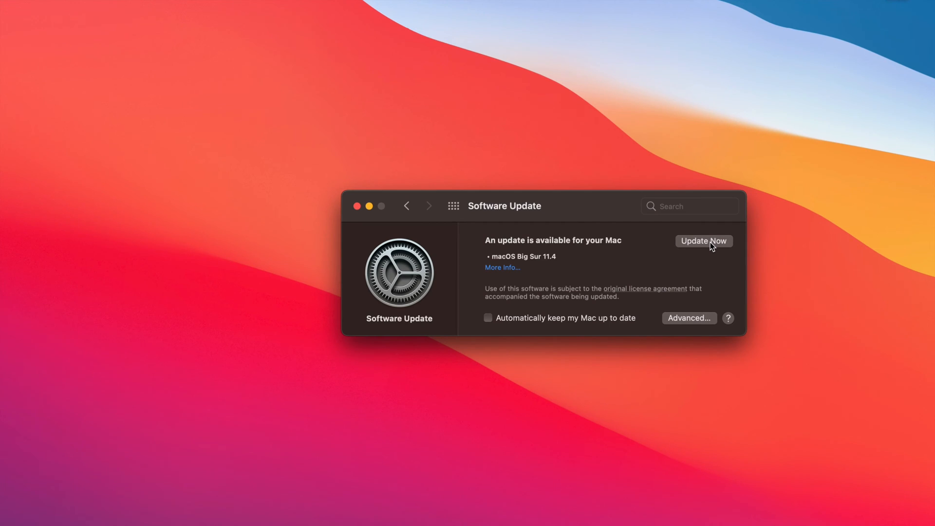
# Start the macOS Big Sur 11.4 update and agree to its license so downloading begins.
pyautogui.click(703, 240)
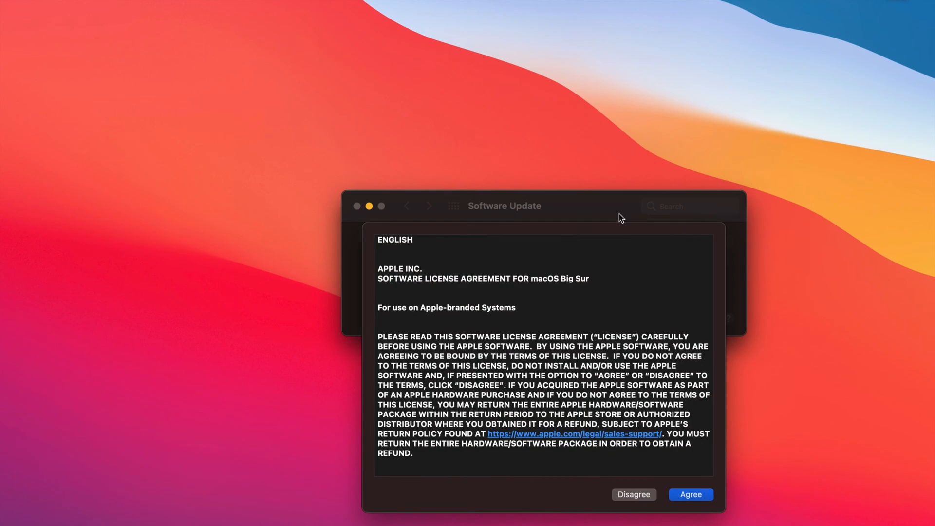
pyautogui.moveTo(691, 494)
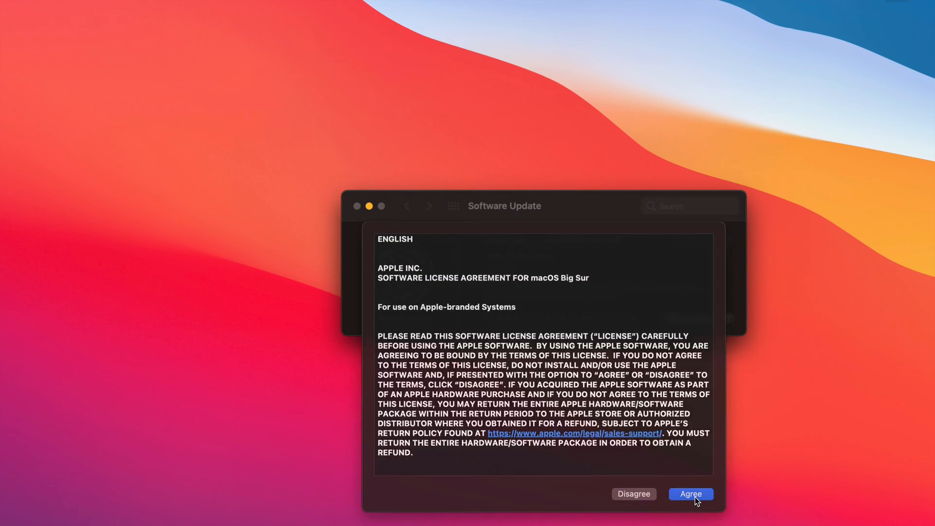
pyautogui.click(690, 494)
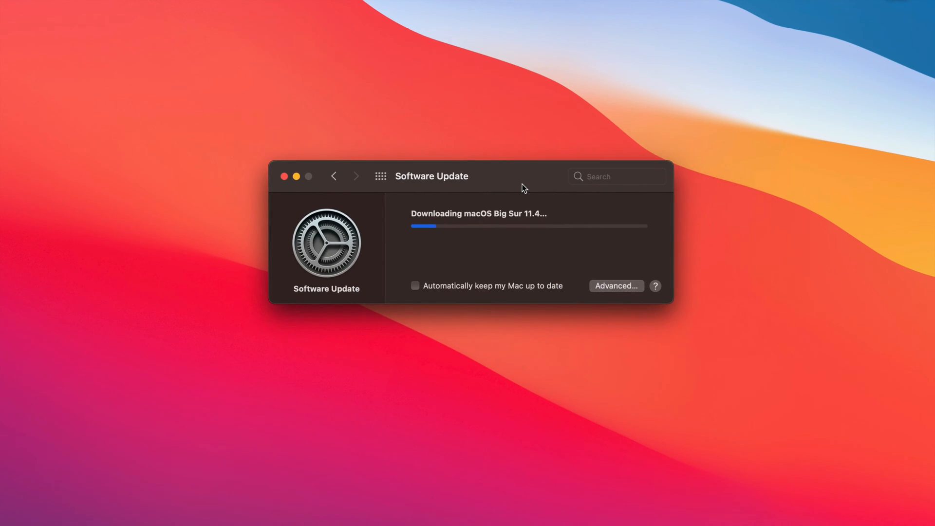